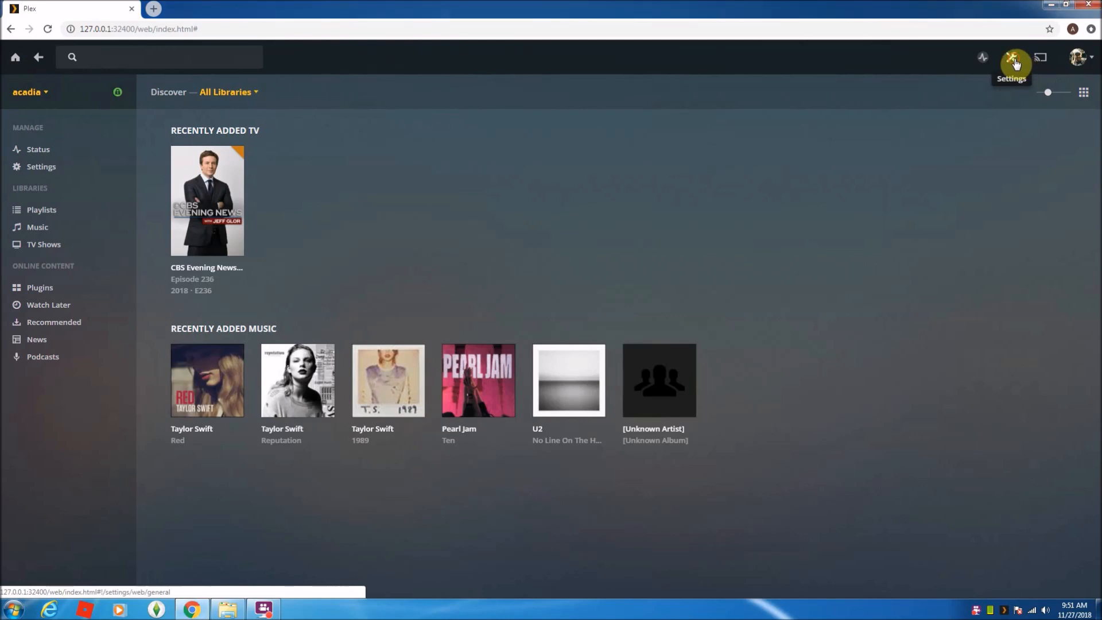
Step: Go to Plex Web settings, landing on the Web Client General page
left_click(1013, 57)
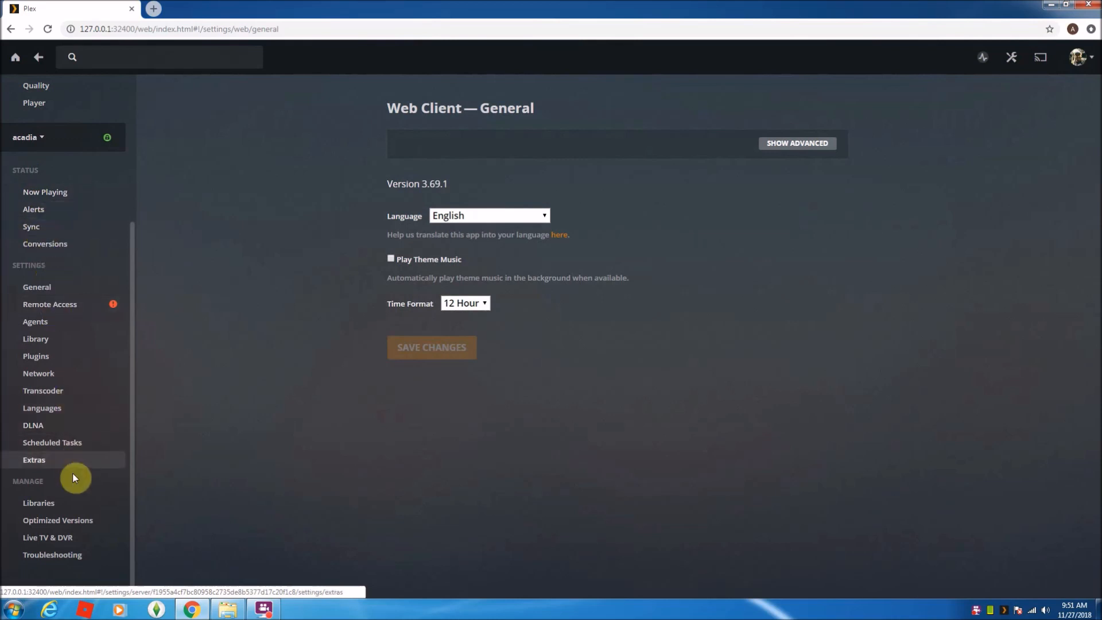
mouse_move(55, 544)
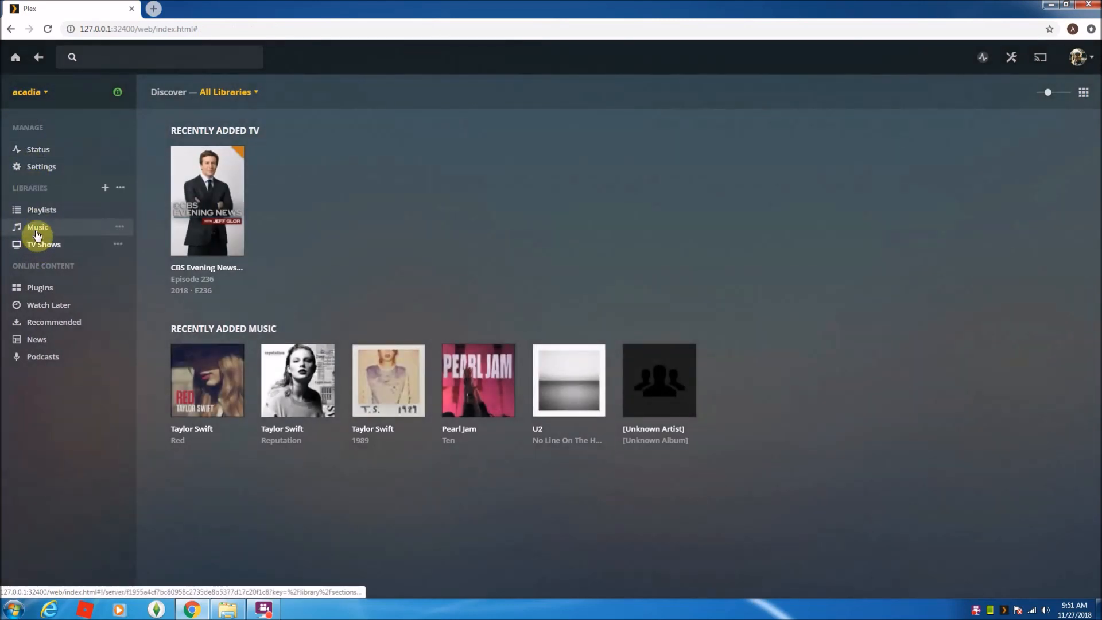
mouse_move(17, 60)
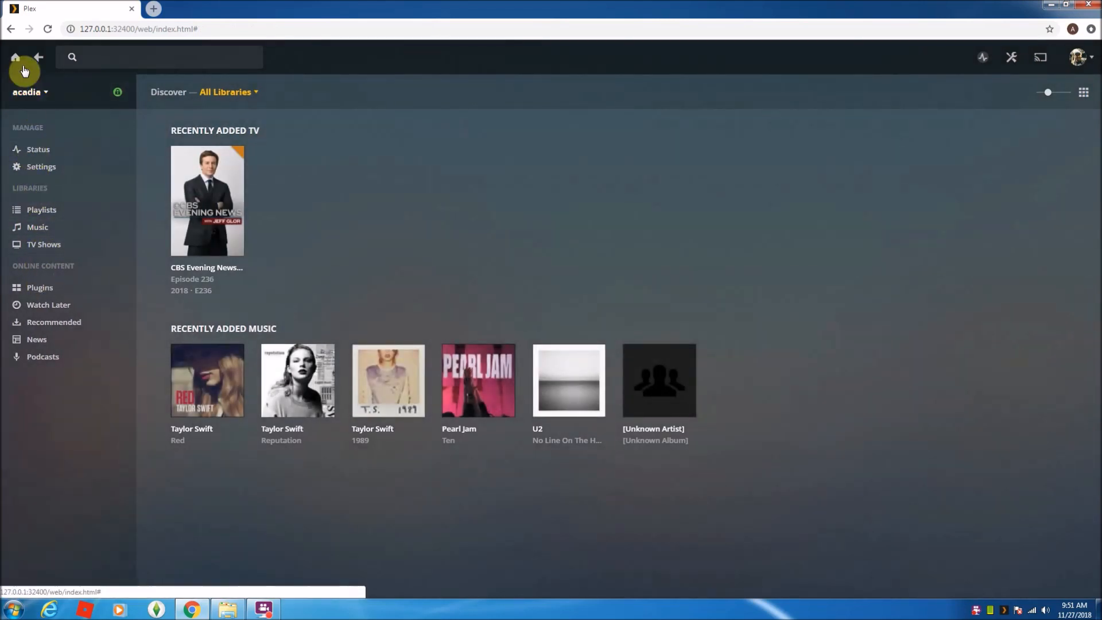
left_click(41, 166)
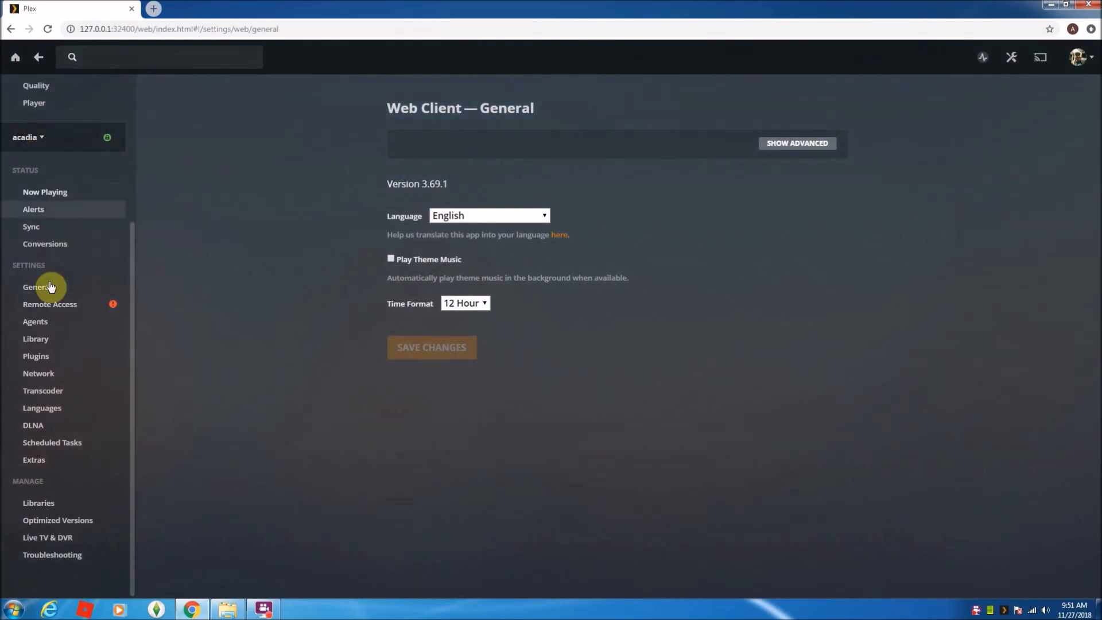
mouse_move(51, 544)
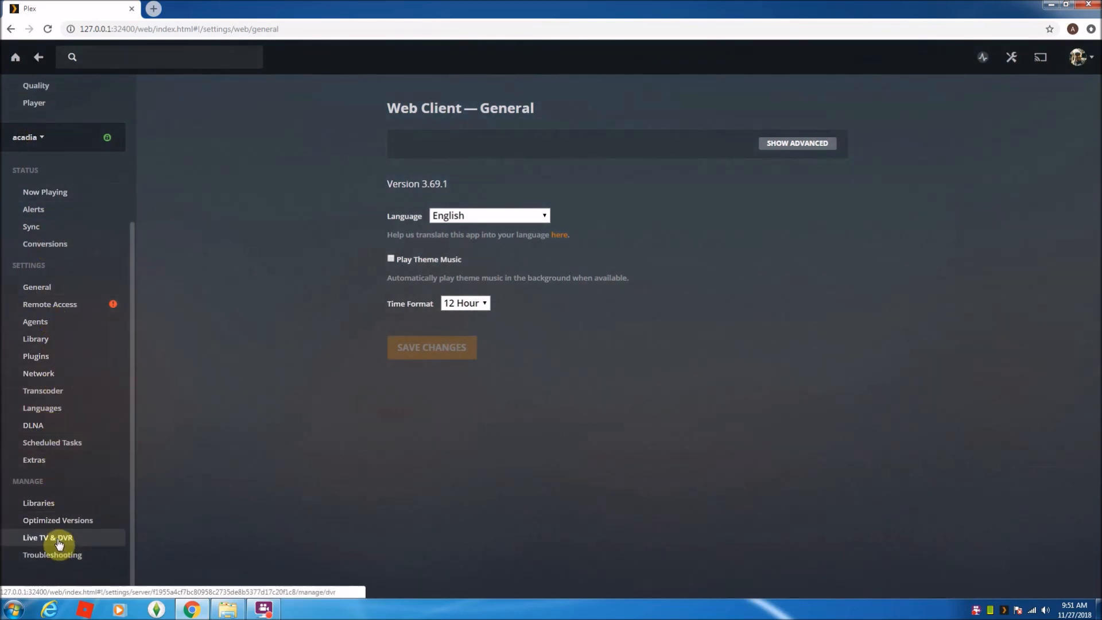
Step: From Live TV & DVR, start Plex DVR setup so it detects the HDHomeRun EXTEND tuner
left_click(49, 537)
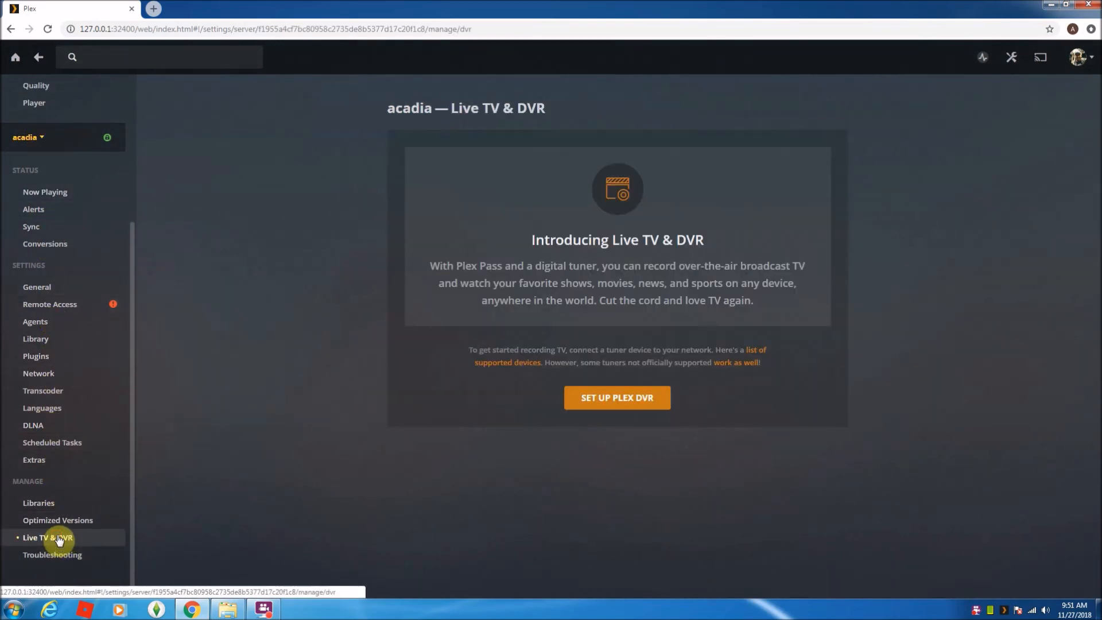
mouse_move(652, 272)
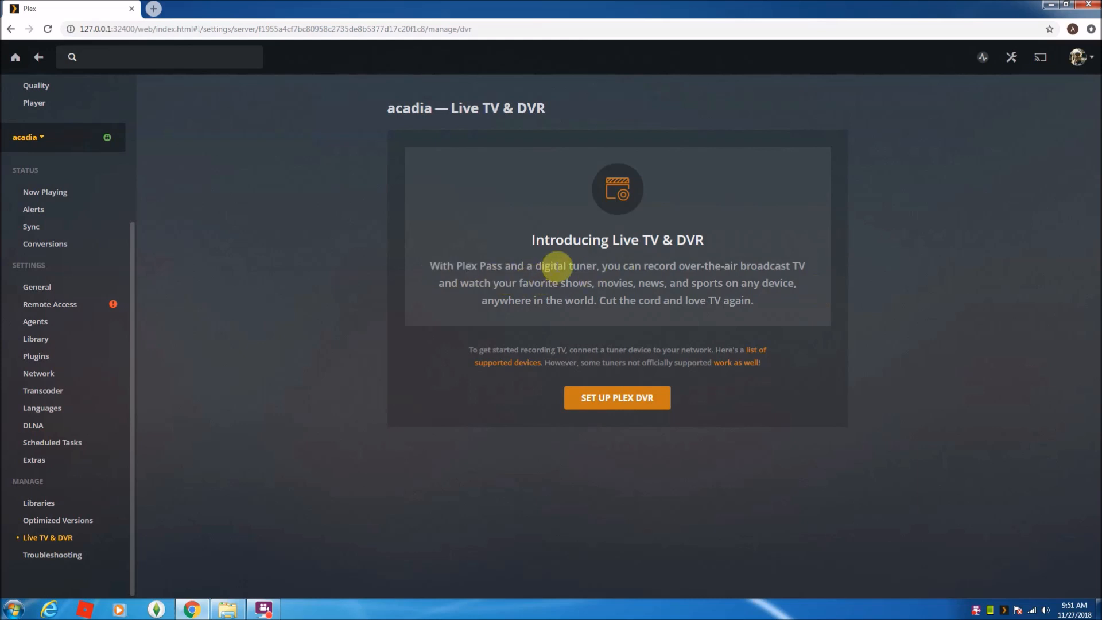
mouse_move(649, 375)
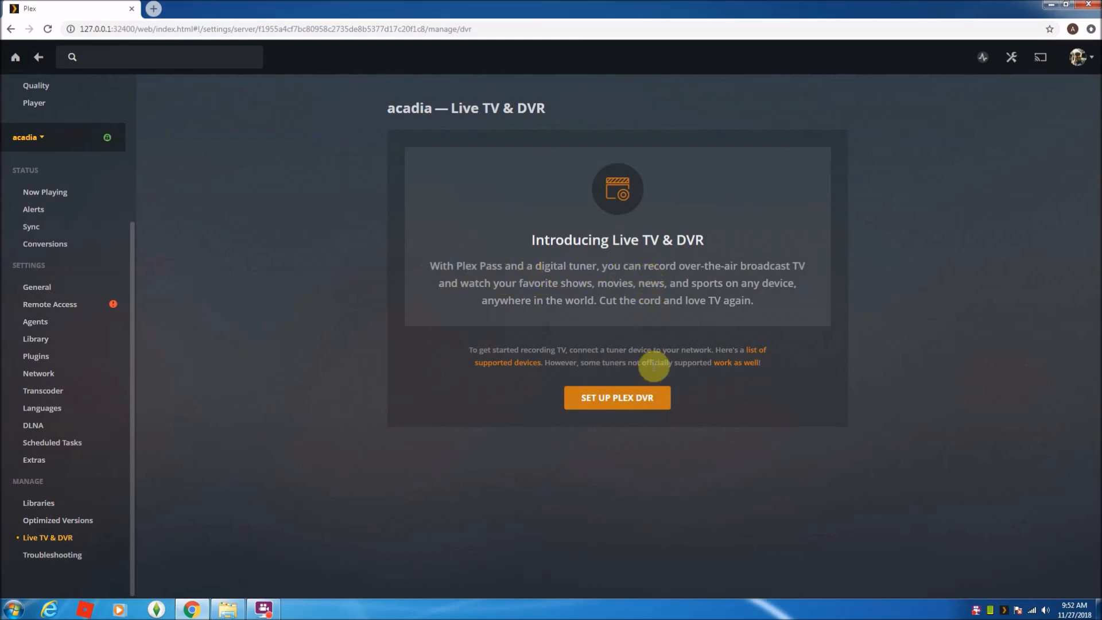
left_click(616, 398)
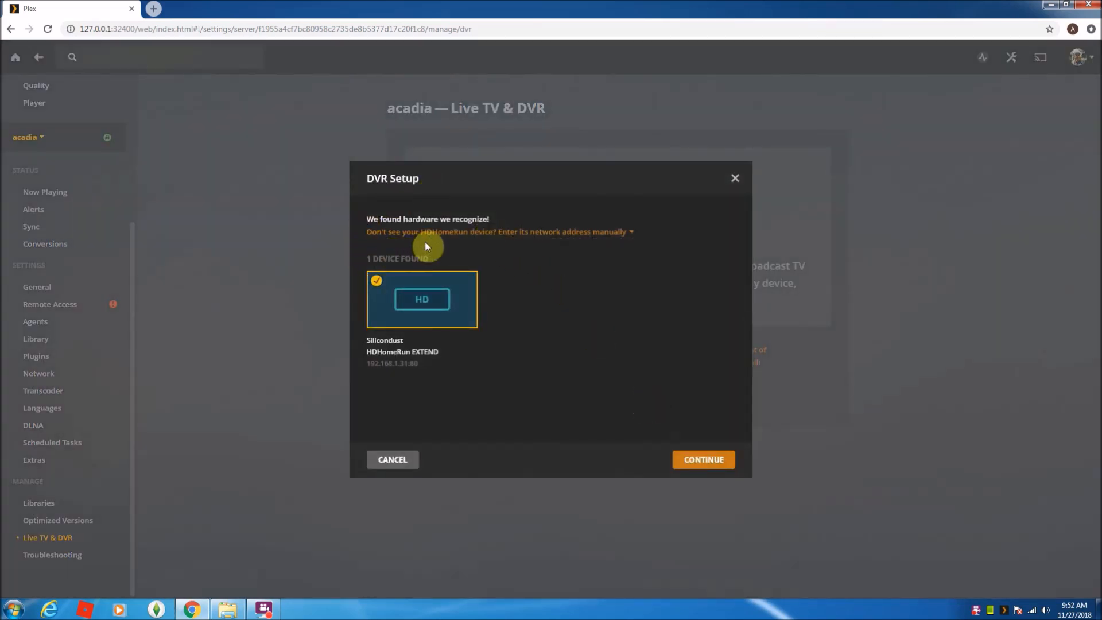
mouse_move(368, 362)
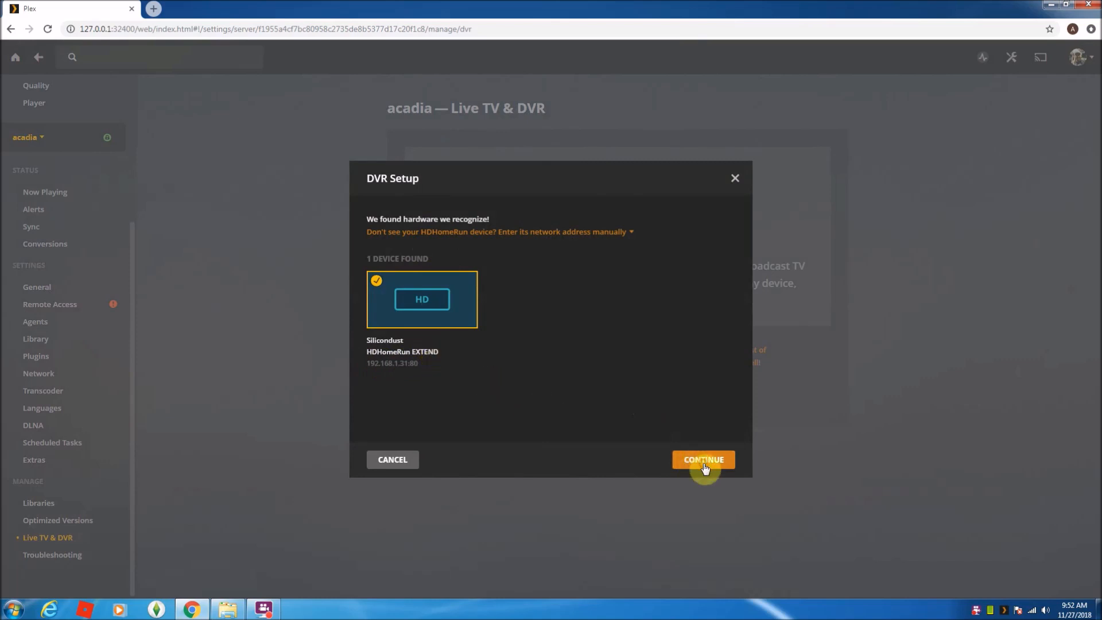
Step: Accept the tuner's 67 antenna channels with United States as country and continue to guide location
left_click(703, 459)
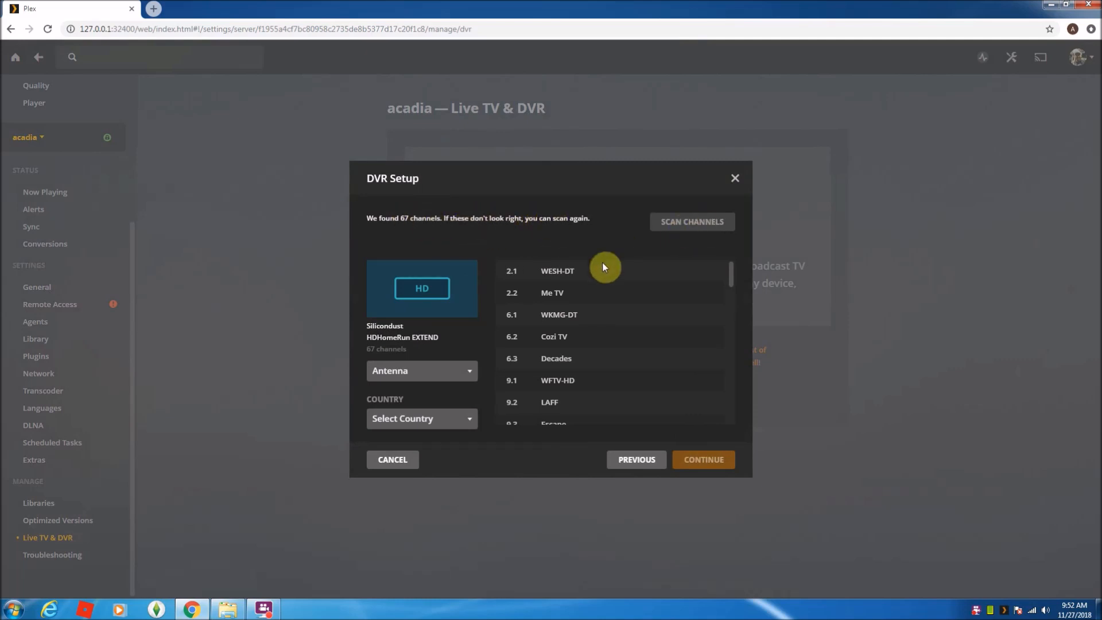
scroll("down", 3)
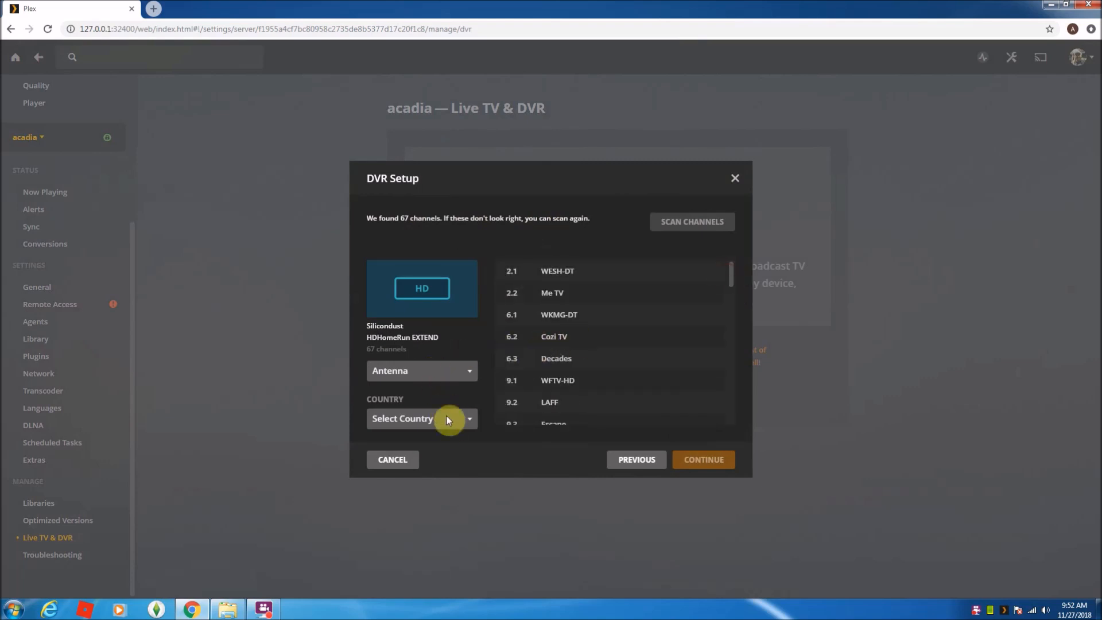
left_click(422, 418)
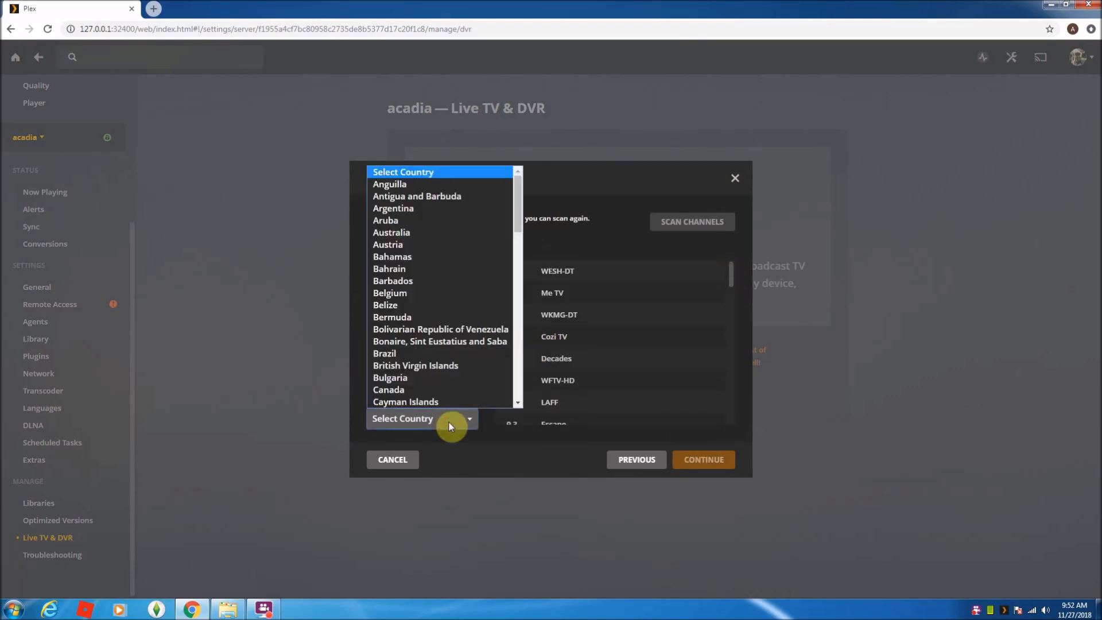
scroll("down", 3)
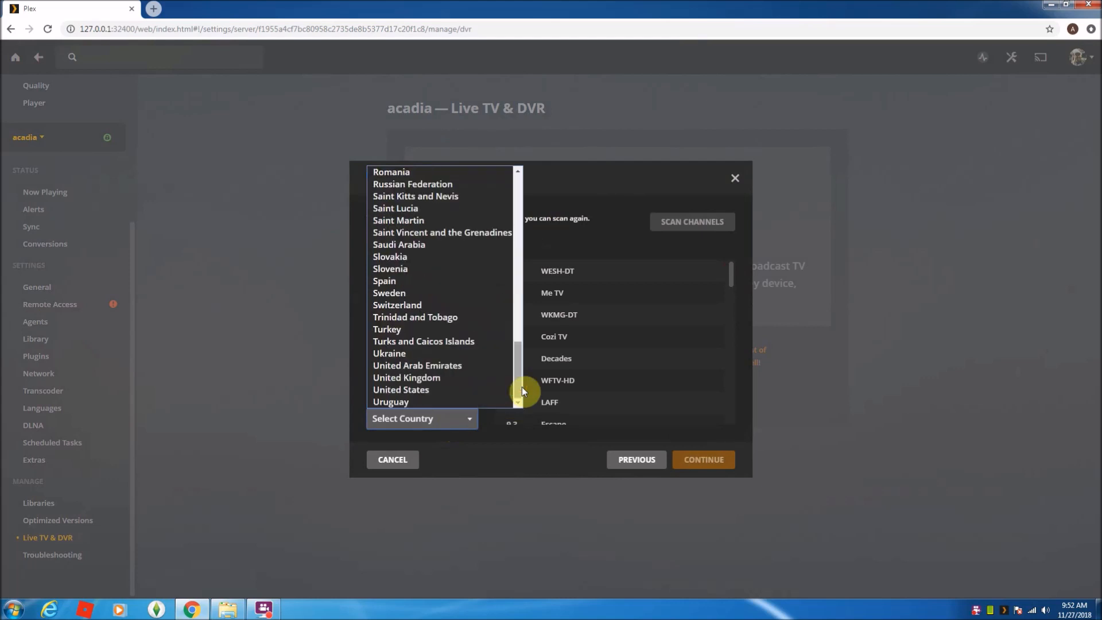
left_click(400, 389)
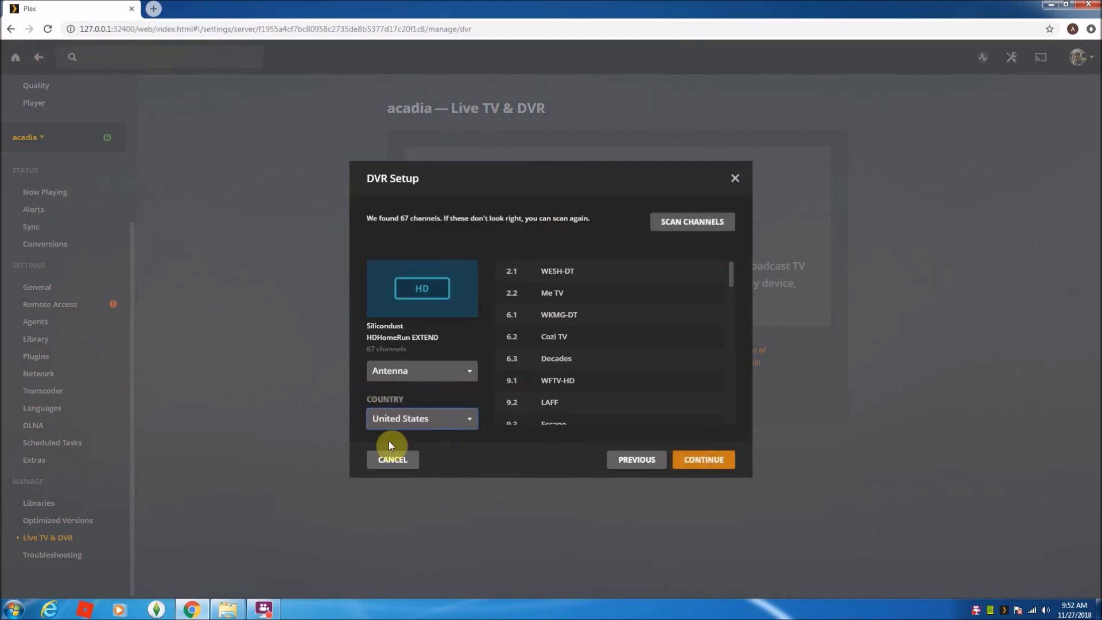
left_click(703, 459)
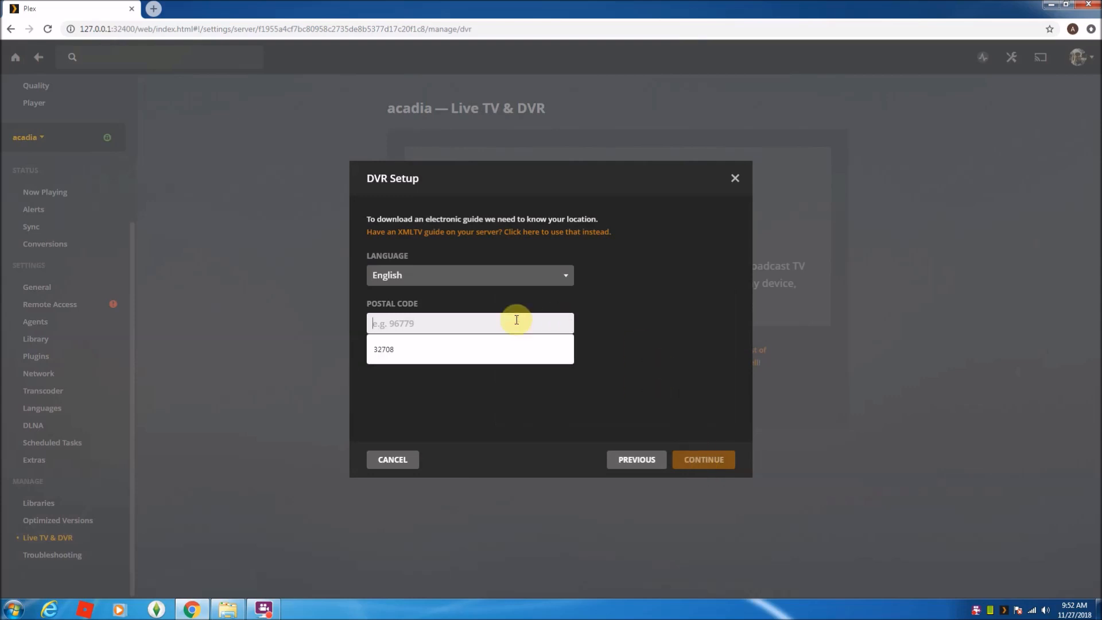
Step: Use postal code 32708 as the guide location and begin searching for the best guide
left_click(704, 459)
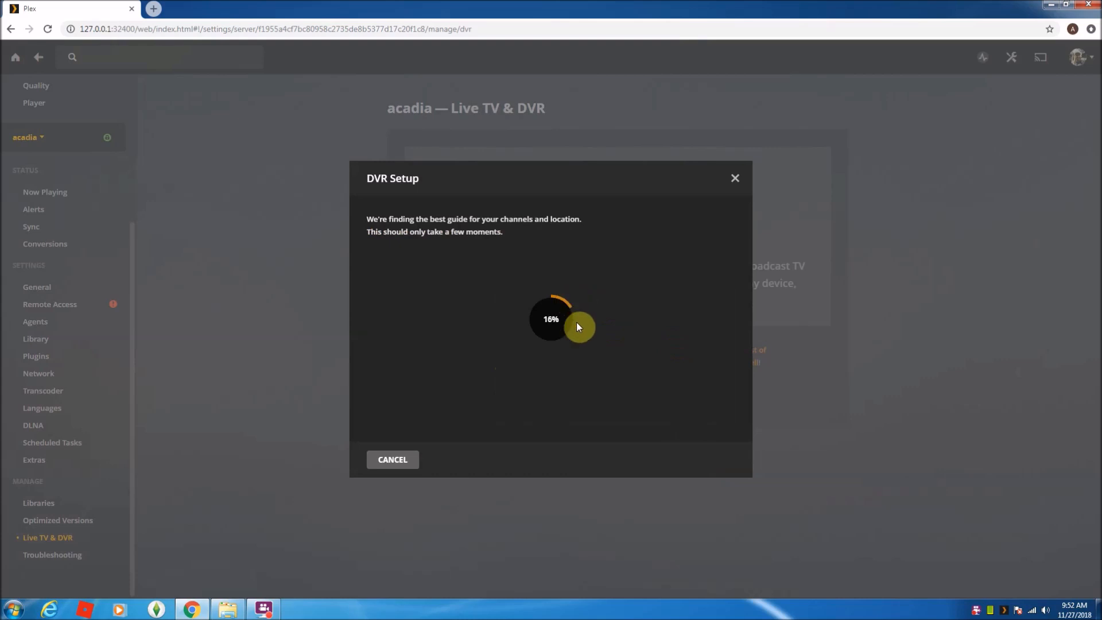
mouse_move(908, 349)
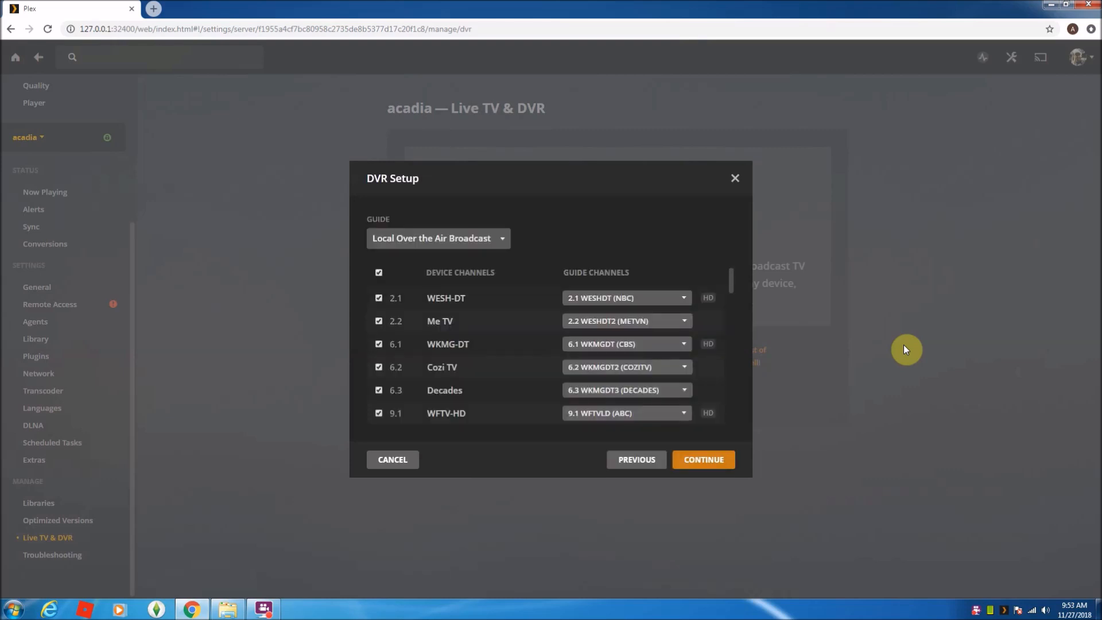
mouse_move(487, 337)
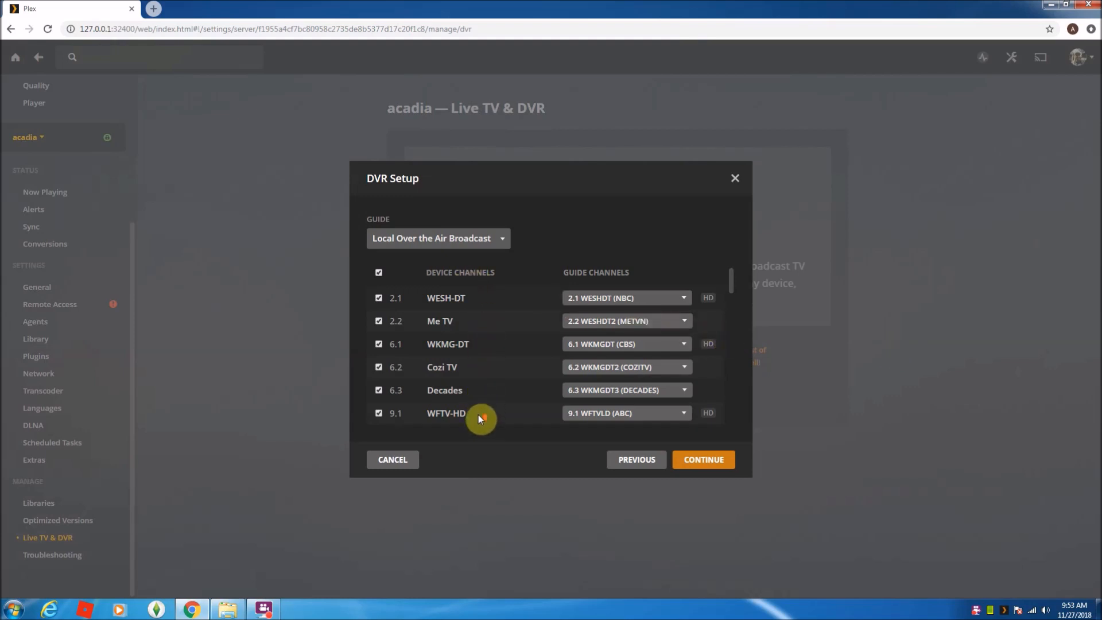
mouse_move(735, 285)
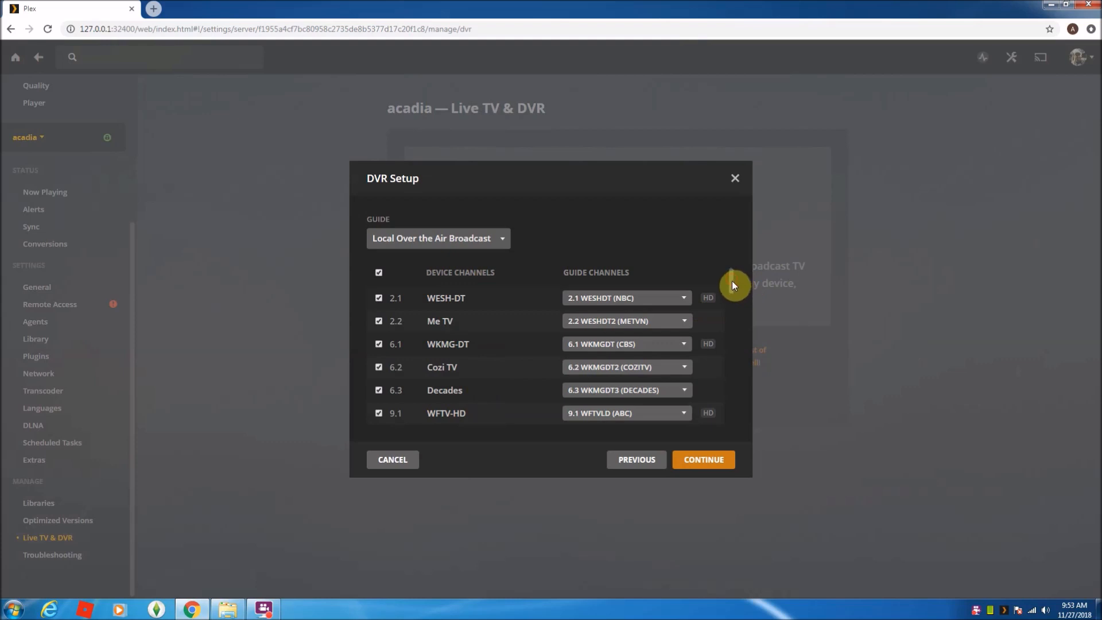
Step: Review the channel-to-guide mapping list and accept it to finish DVR setup
scroll("down", 3)
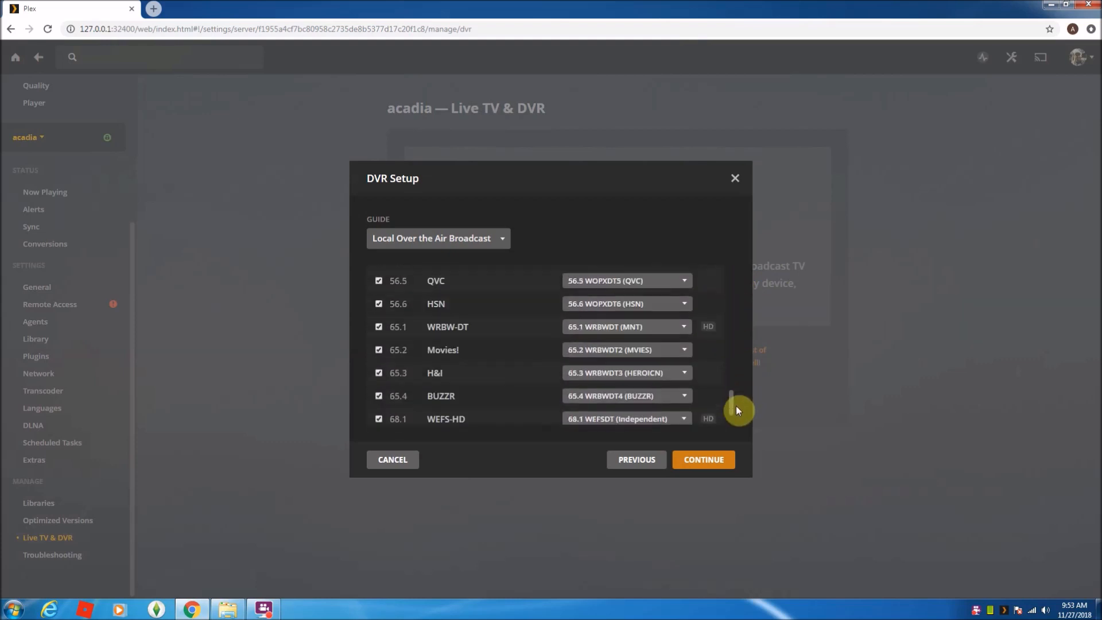
scroll("down", 3)
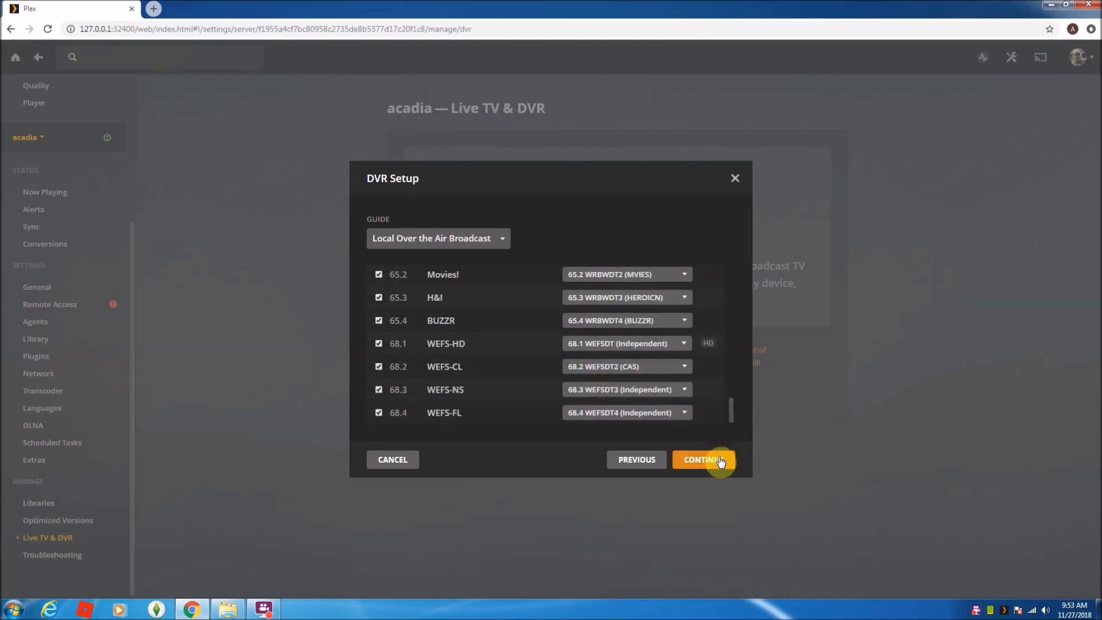
left_click(705, 461)
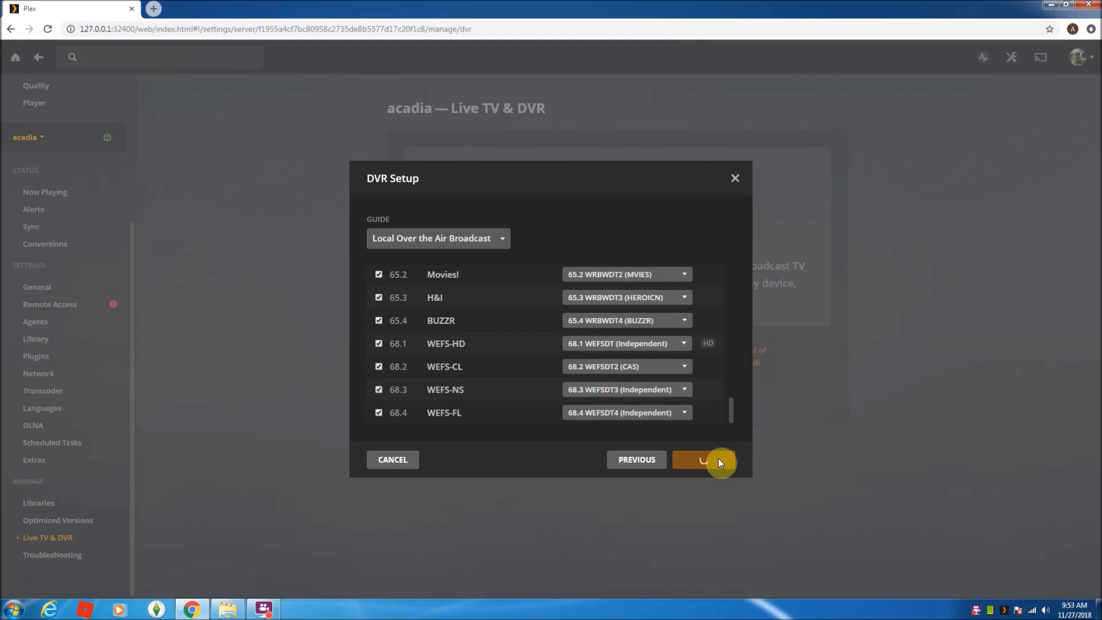
left_click(707, 459)
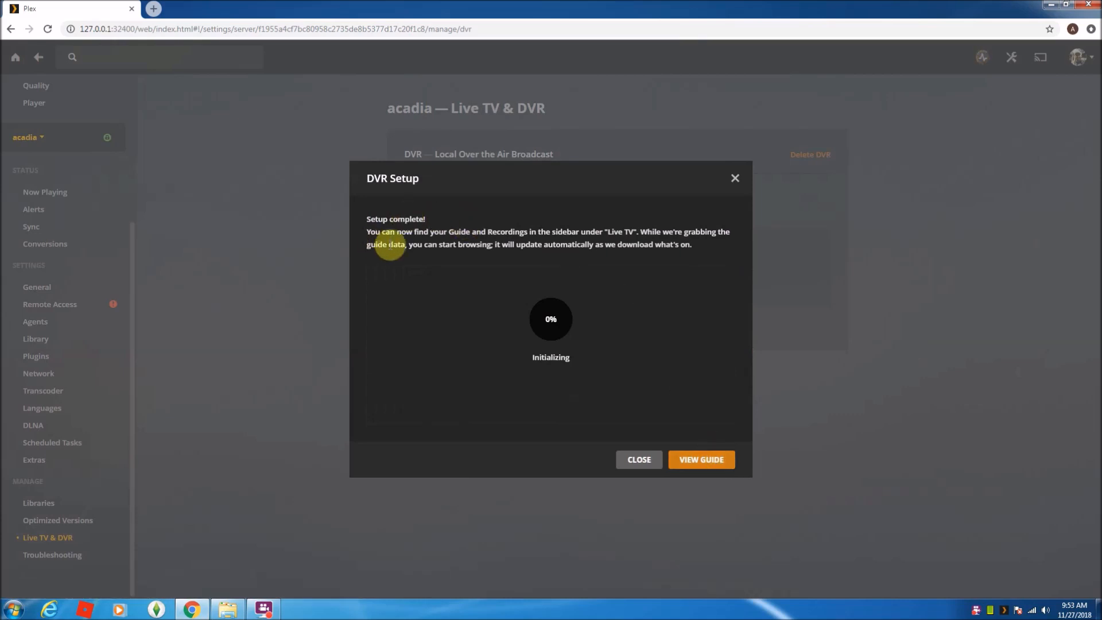
mouse_move(719, 257)
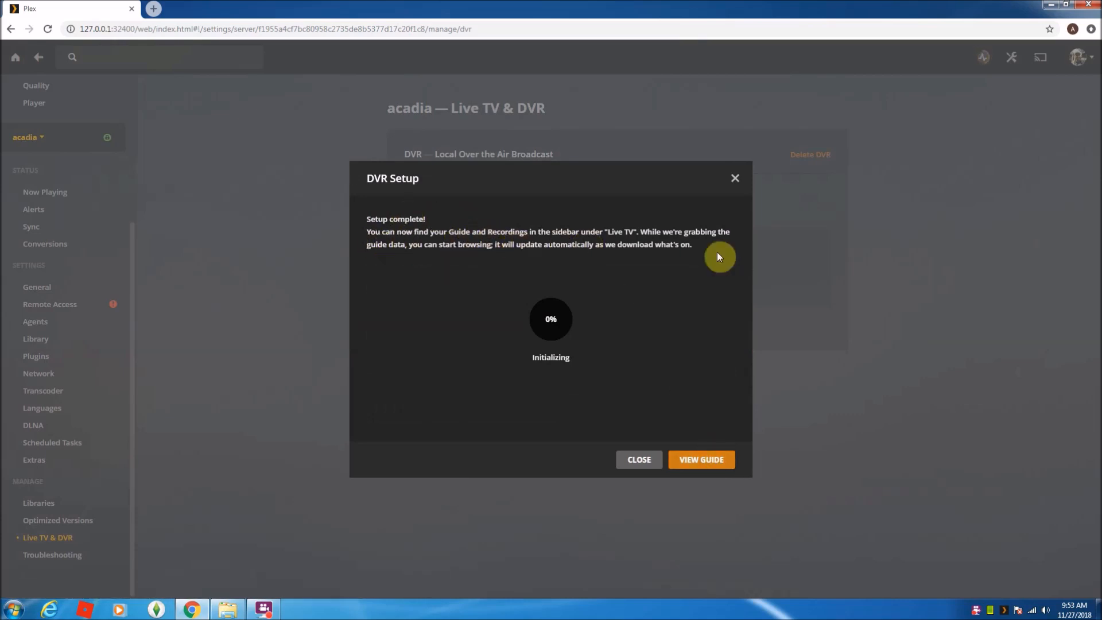
mouse_move(669, 268)
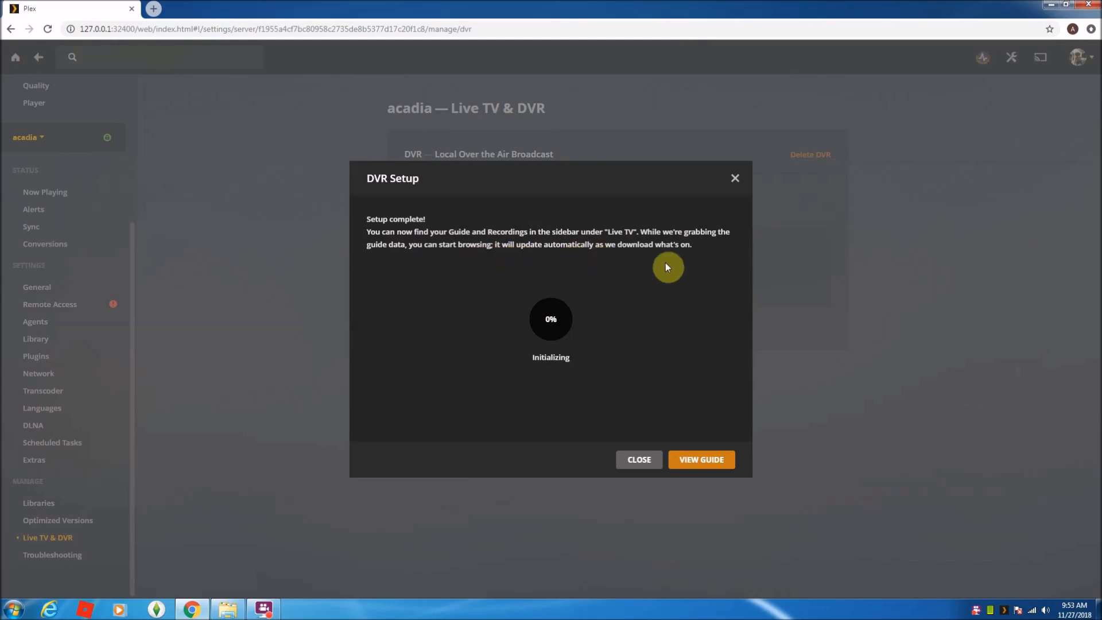
mouse_move(581, 339)
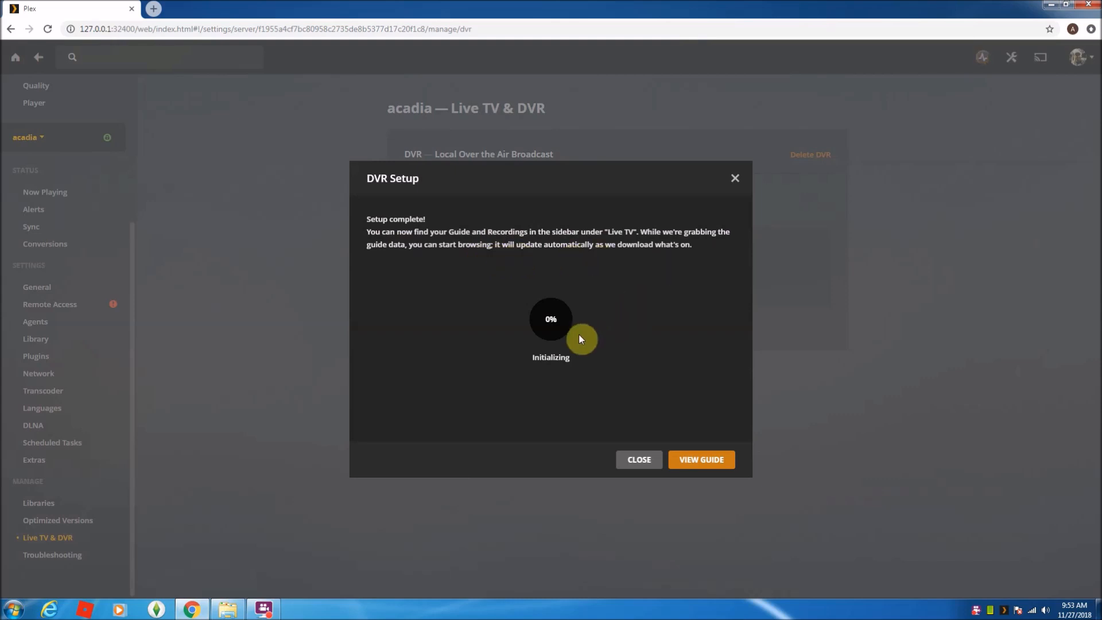
mouse_move(730, 455)
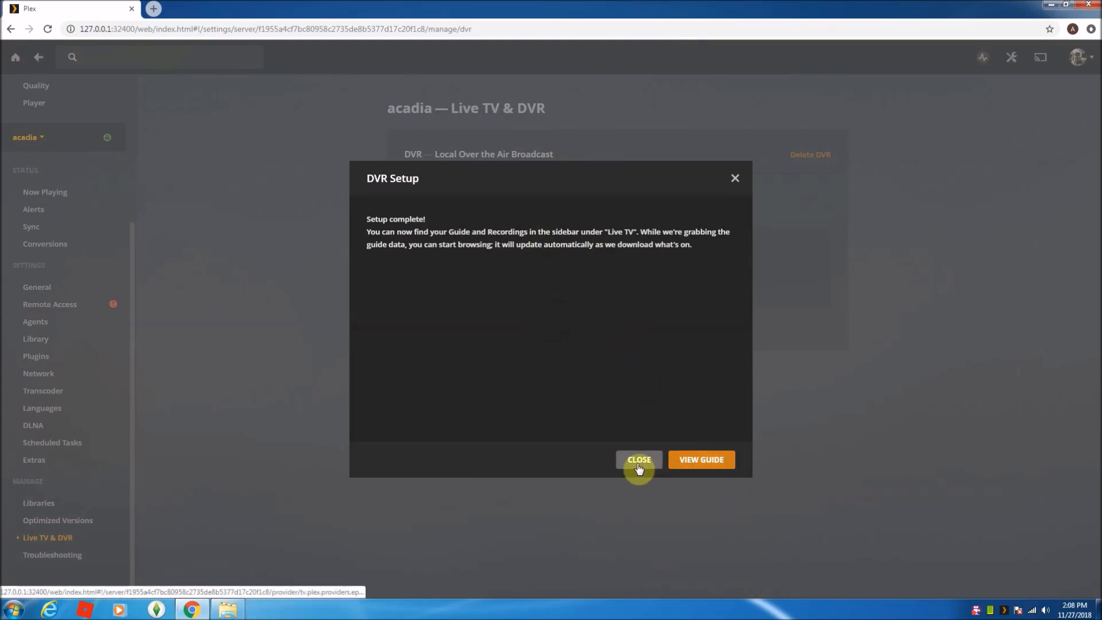
Step: Close the setup-complete message, returning to Live TV & DVR listing the HDHomeRun EXTEND DVR
left_click(638, 460)
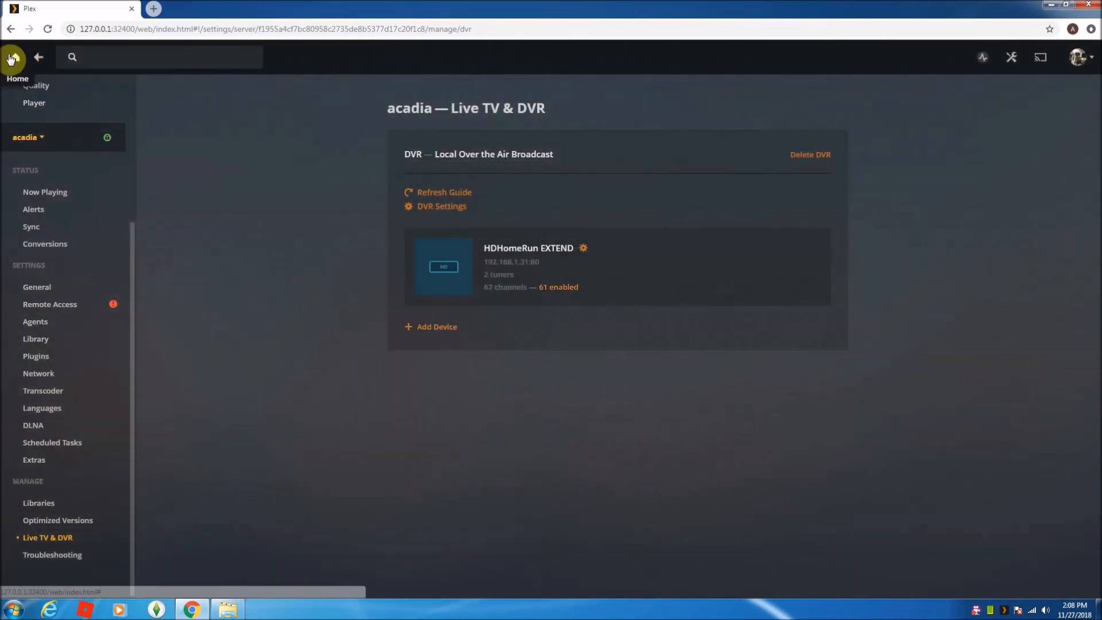
Step: Return home and bring up the live TV guide for the 61 enabled channels
left_click(13, 56)
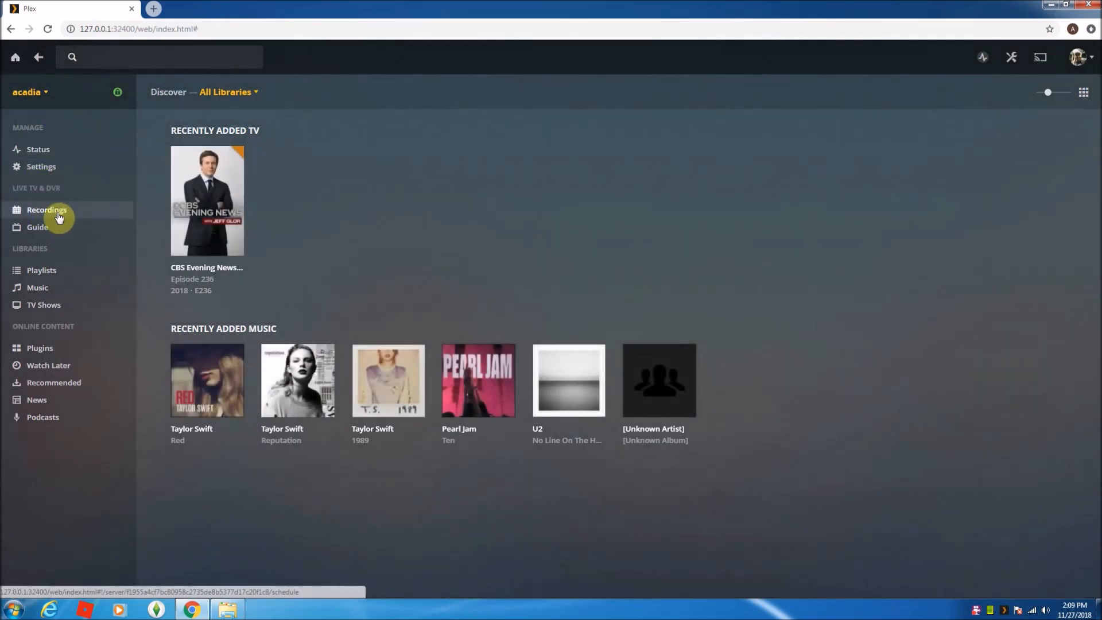
mouse_move(38, 233)
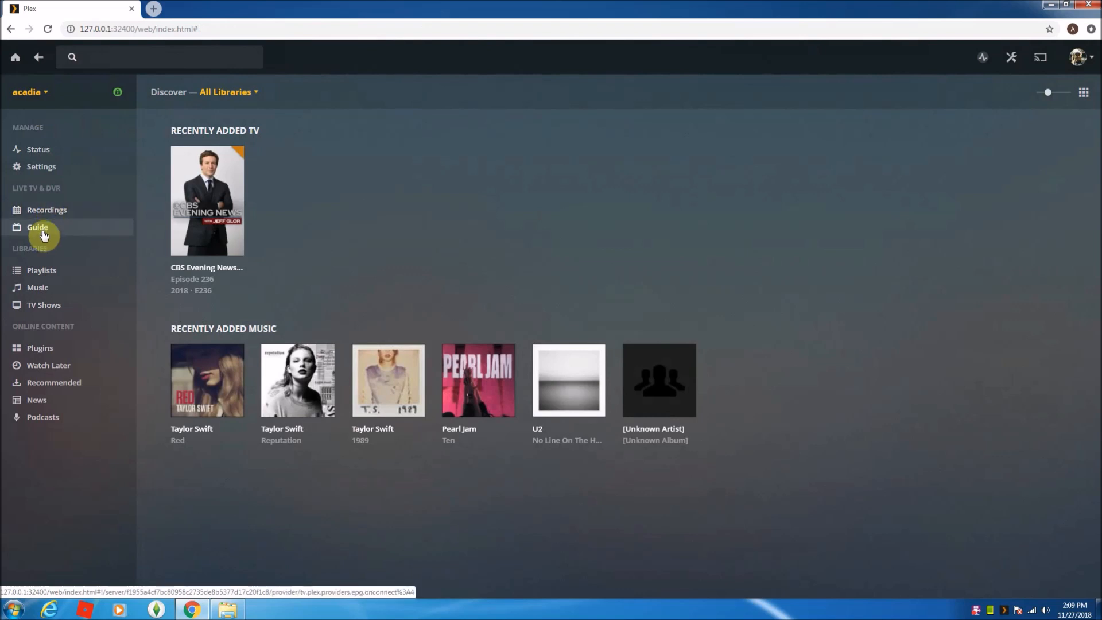
left_click(37, 228)
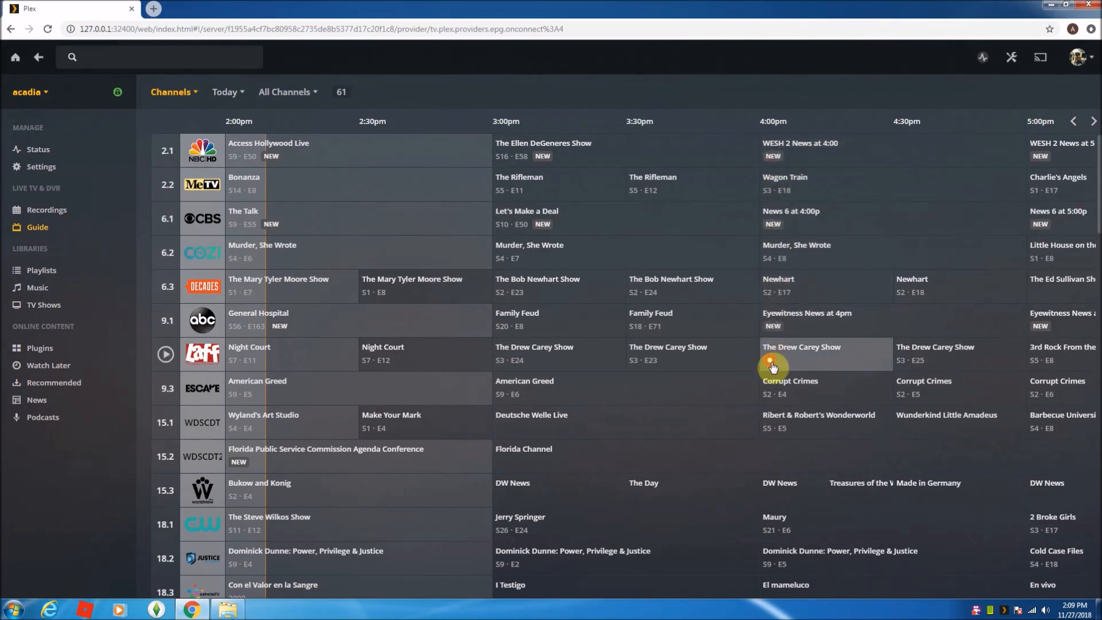
mouse_move(313, 264)
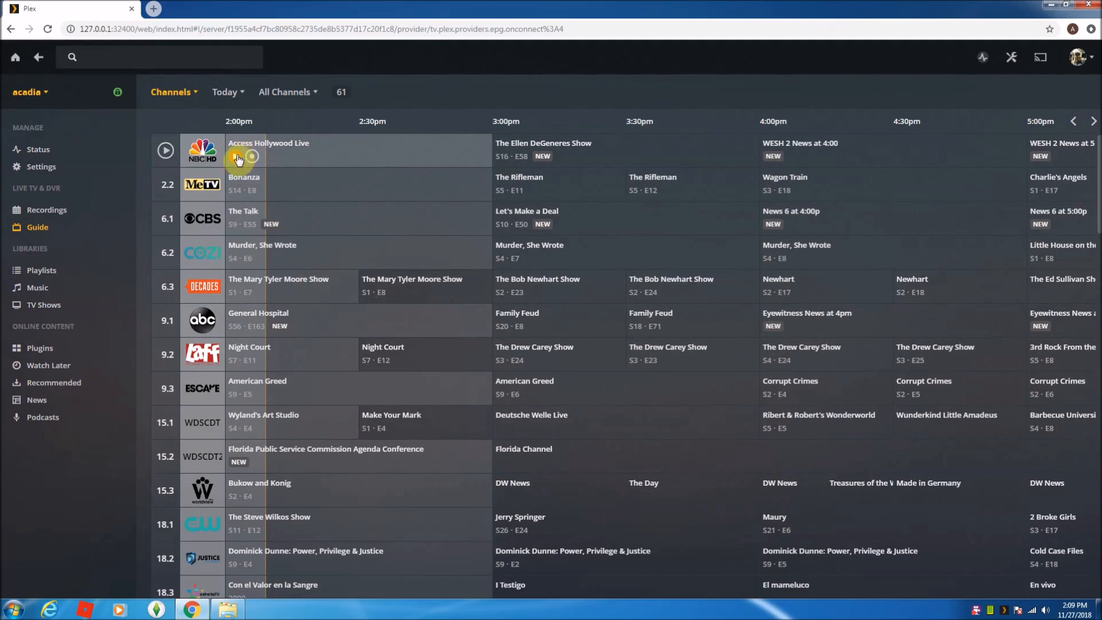
Step: Play Access Hollywood Live on channel 2.1 directly from the guide
left_click(236, 156)
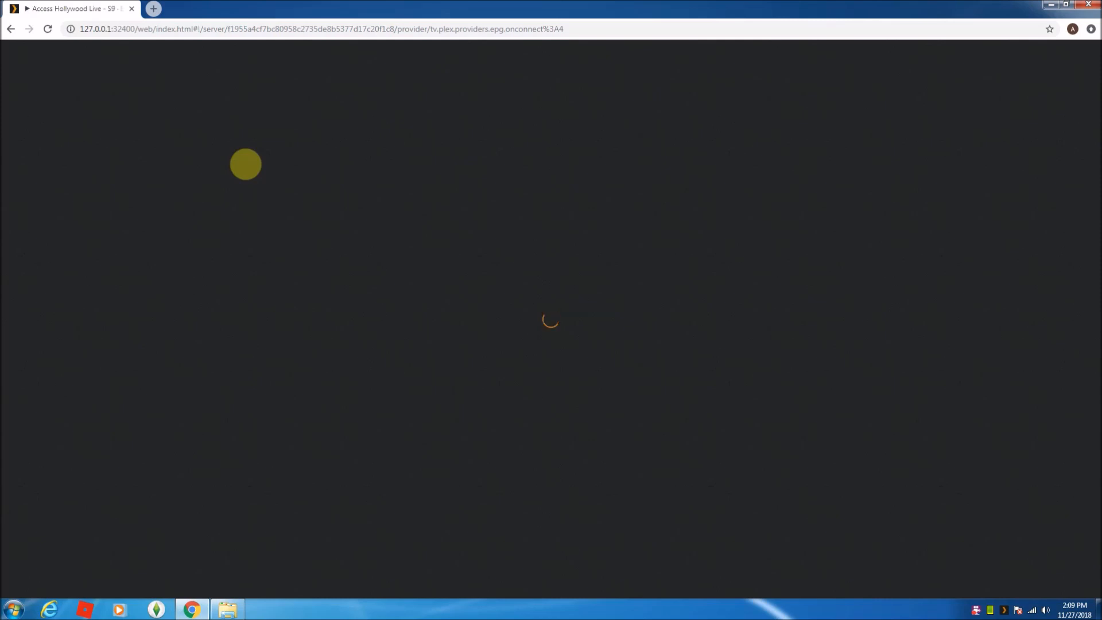